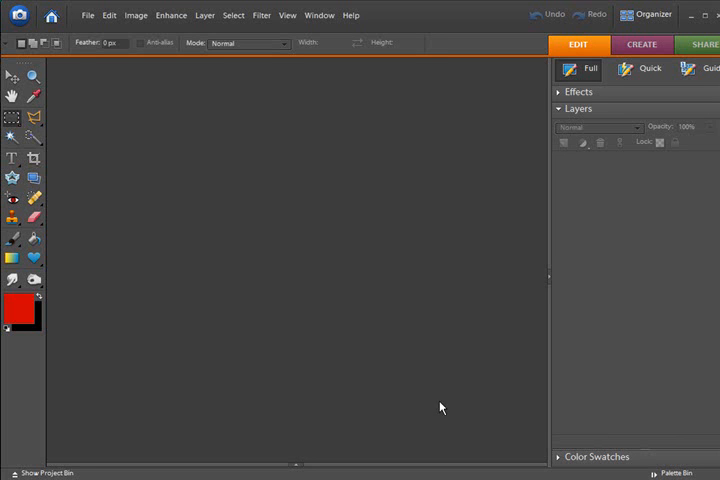
mouse_move(414, 450)
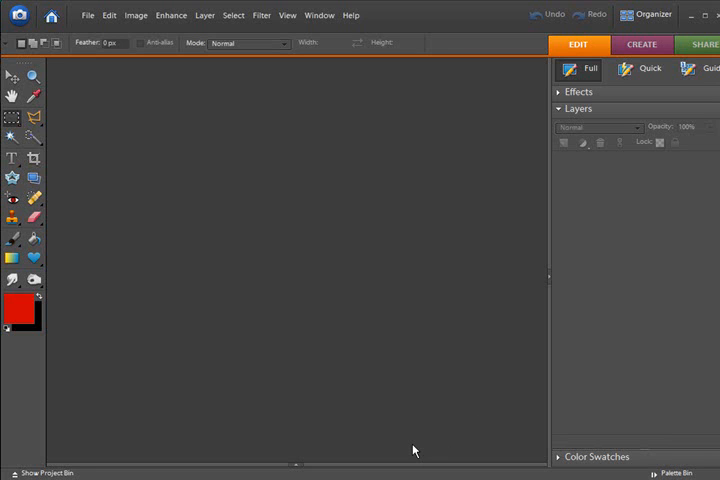
mouse_move(408, 438)
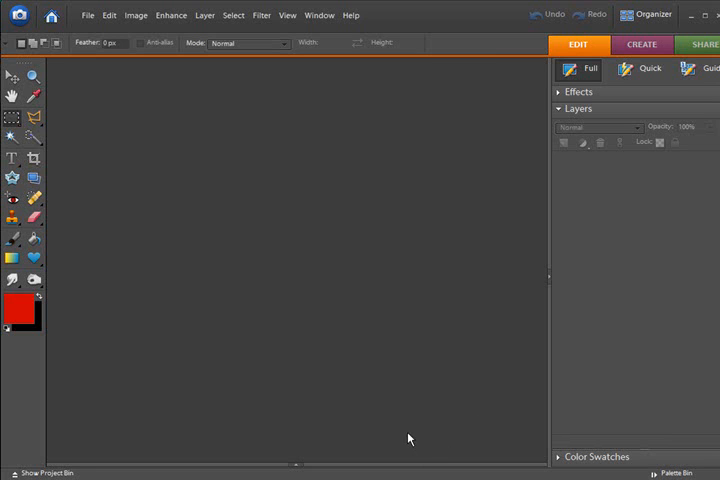
mouse_move(404, 432)
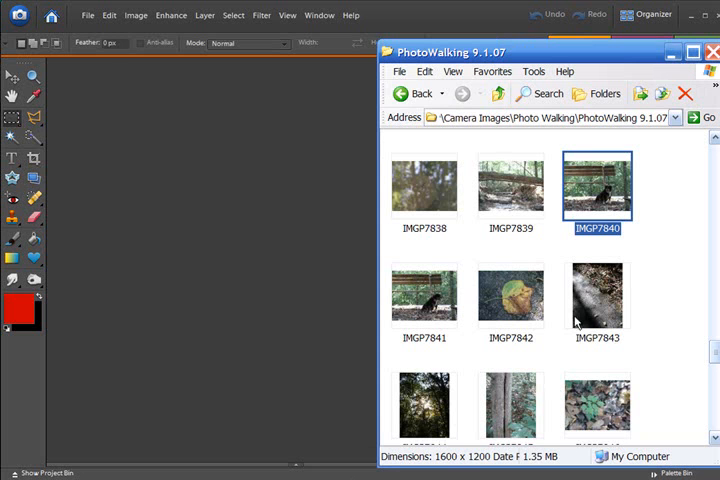
mouse_move(588, 62)
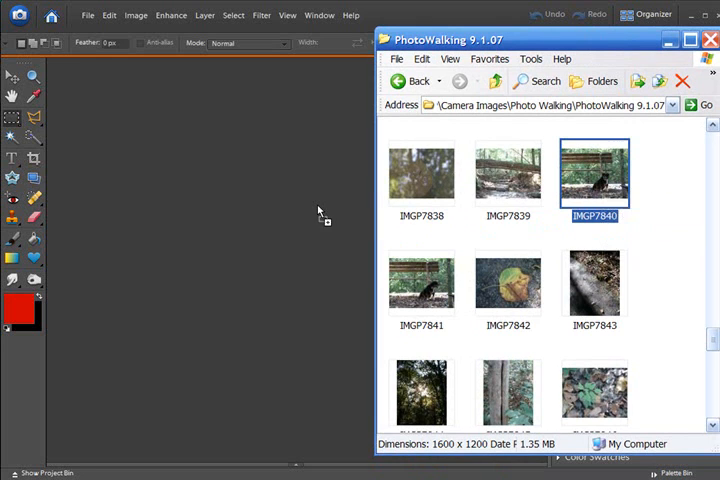
Open the dog-on-bench photo IMGP7840 from the PhotoWalking folder into Photoshop Elements
double_click(592, 172)
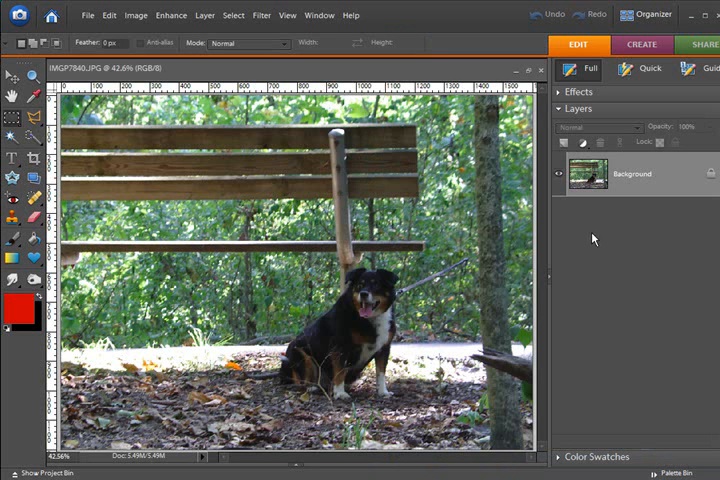
mouse_move(716, 180)
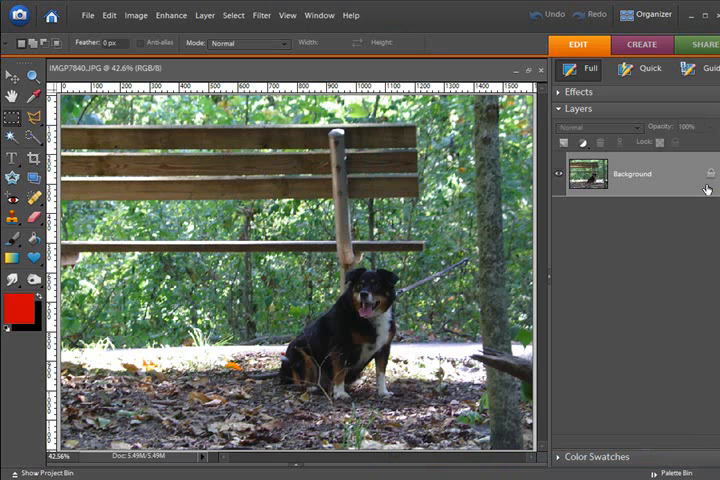
mouse_move(708, 188)
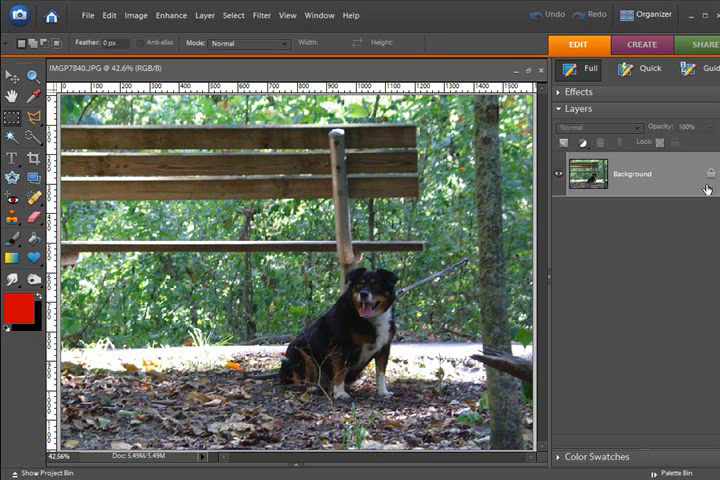
mouse_move(708, 188)
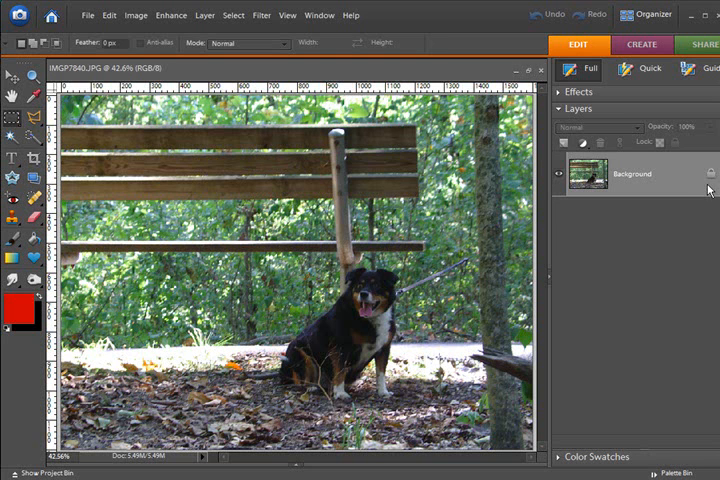
mouse_move(710, 176)
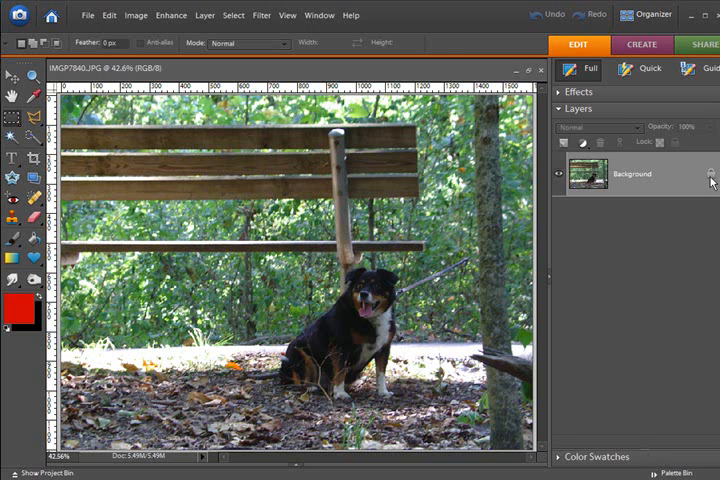
mouse_move(676, 182)
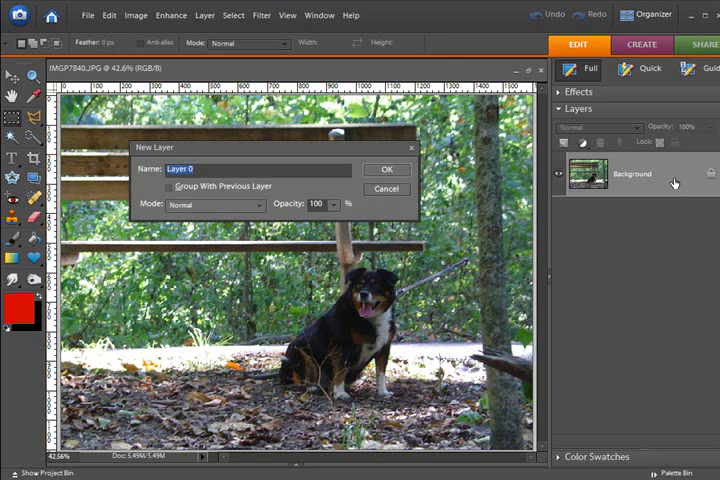
mouse_move(238, 152)
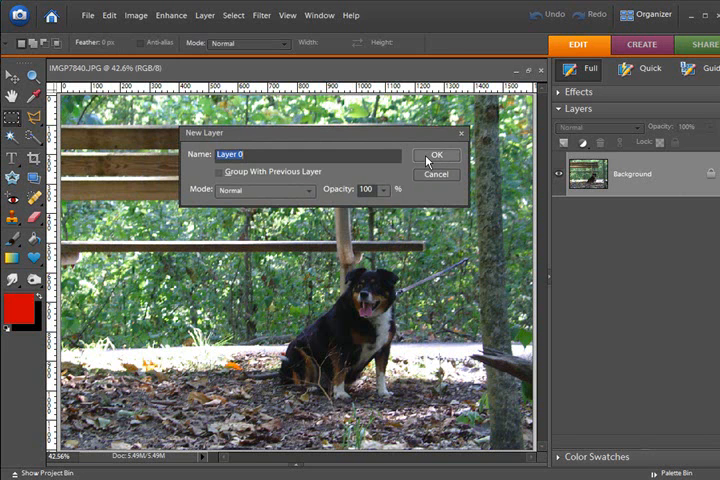
Confirm converting the locked Background into editable Layer 0
left_click(436, 156)
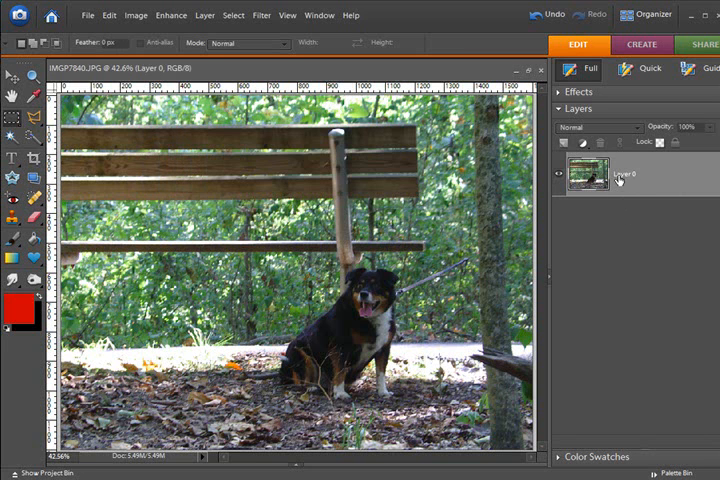
mouse_move(710, 182)
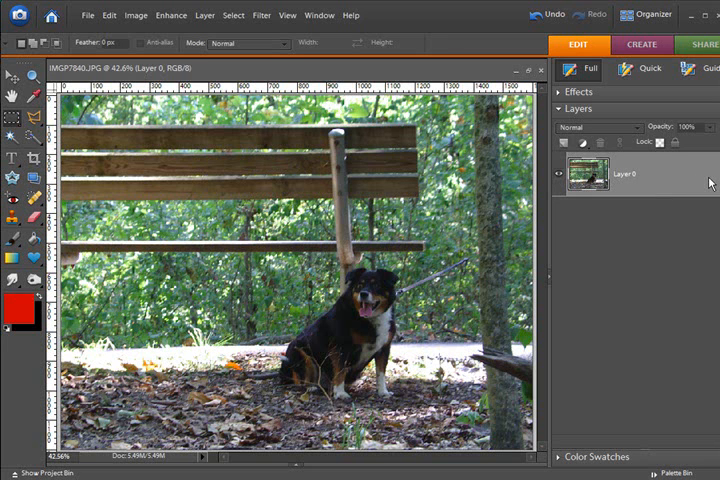
Create a new blank file in inches, 12 by 12, 300 ppi, transparent background
left_click(88, 16)
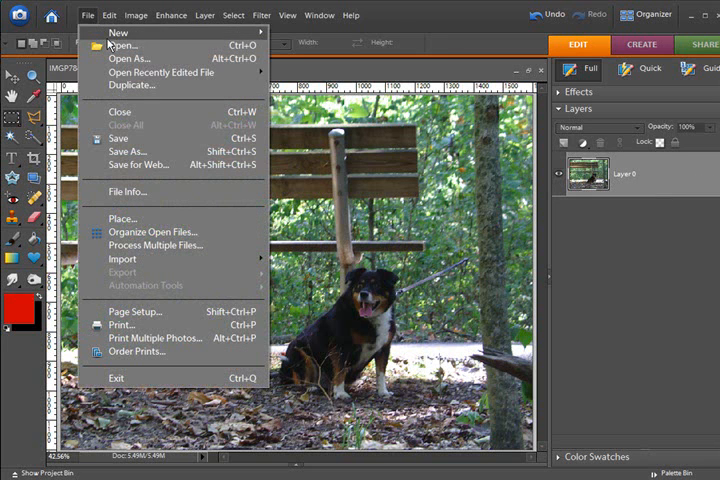
left_click(116, 32)
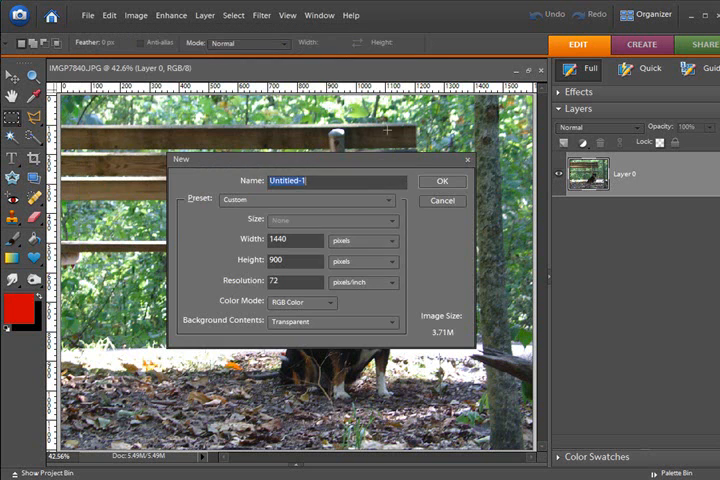
left_click(384, 240)
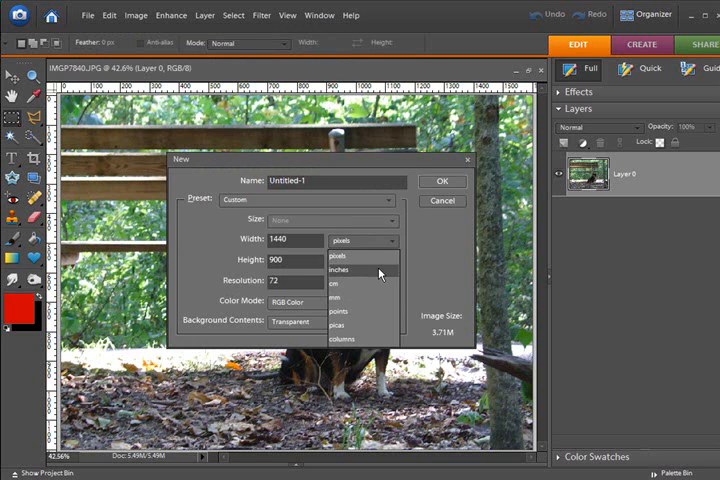
left_click(338, 268)
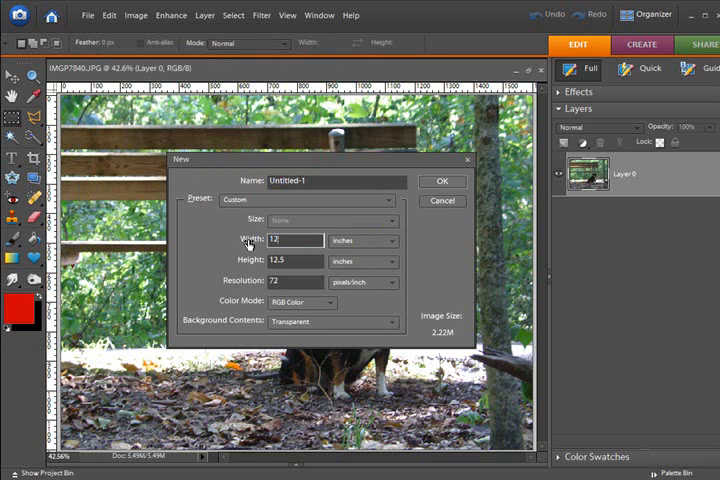
left_click(292, 260)
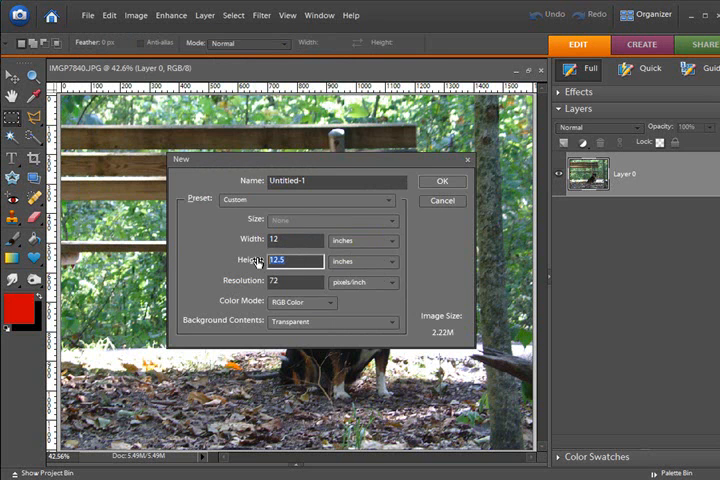
type("12")
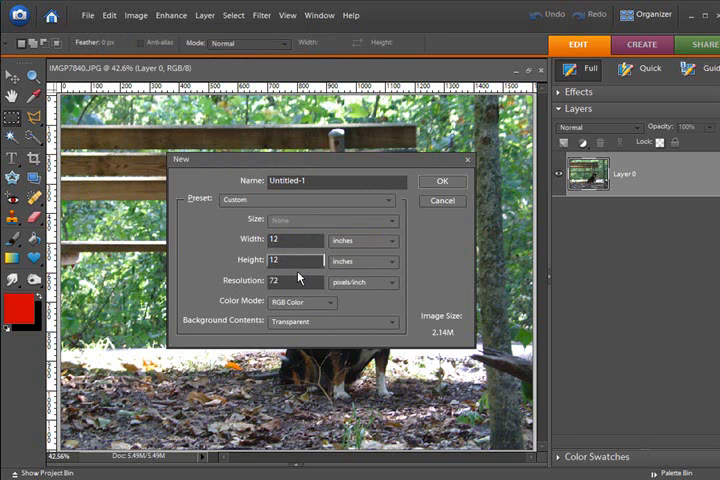
type("300")
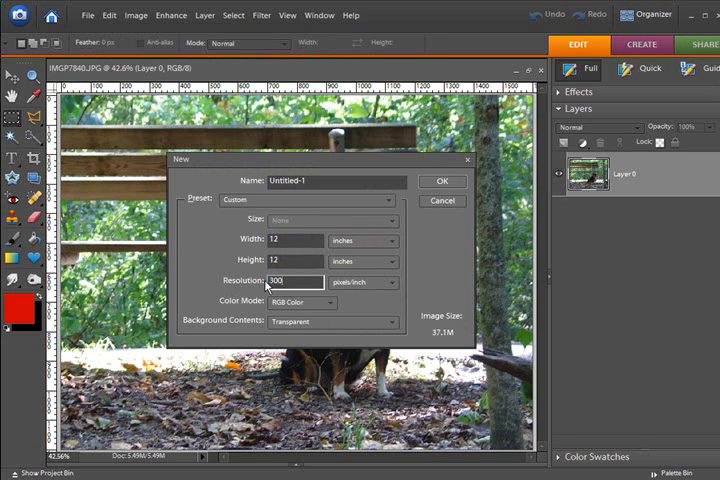
left_click(444, 180)
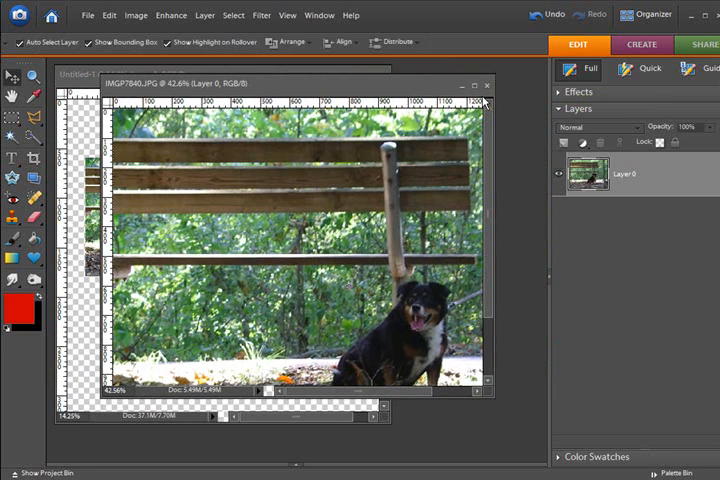
Close the original IMGP7840 photo window now that it floats in the new document
left_click(488, 84)
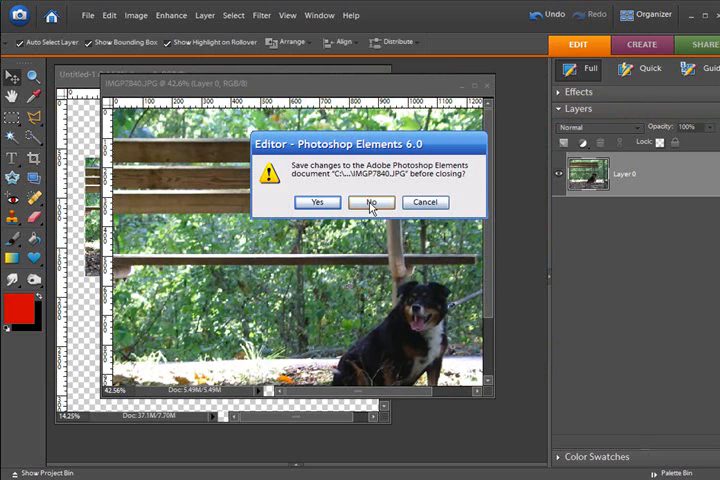
Decline saving changes so IMGP7840 closes, leaving Untitled-1 with the photo layer
left_click(372, 202)
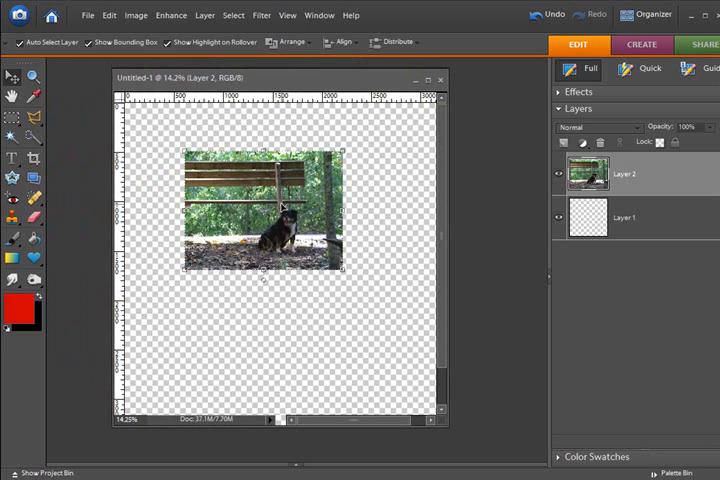
mouse_move(480, 220)
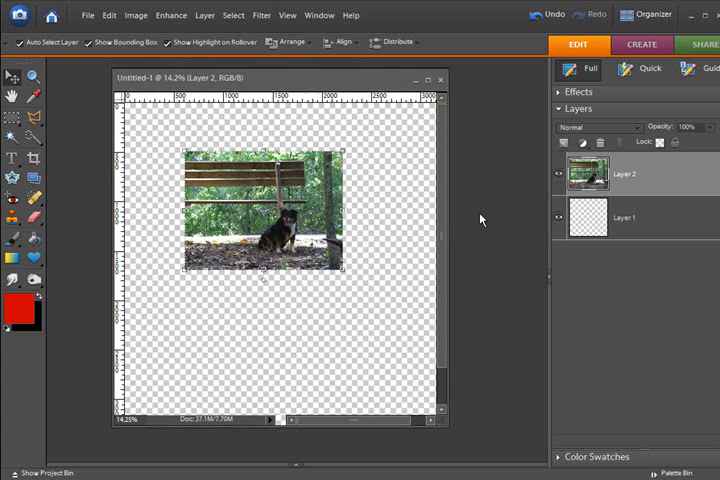
mouse_move(664, 184)
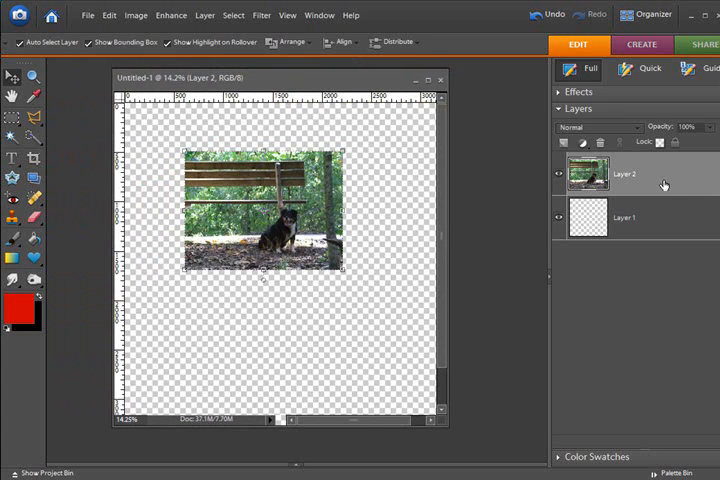
mouse_move(664, 180)
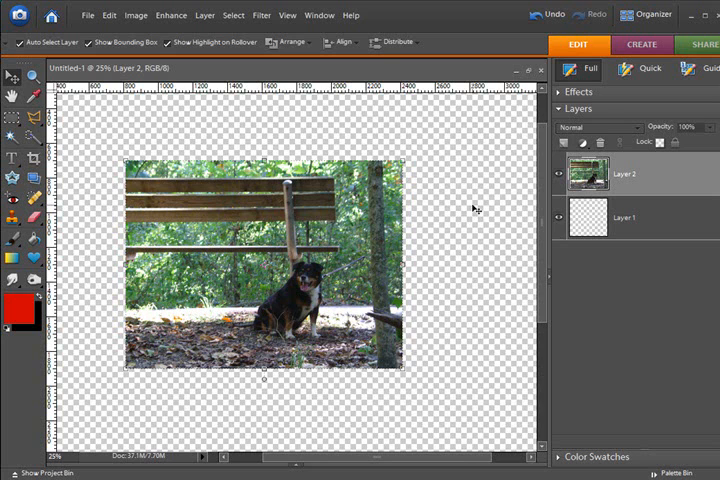
mouse_move(472, 210)
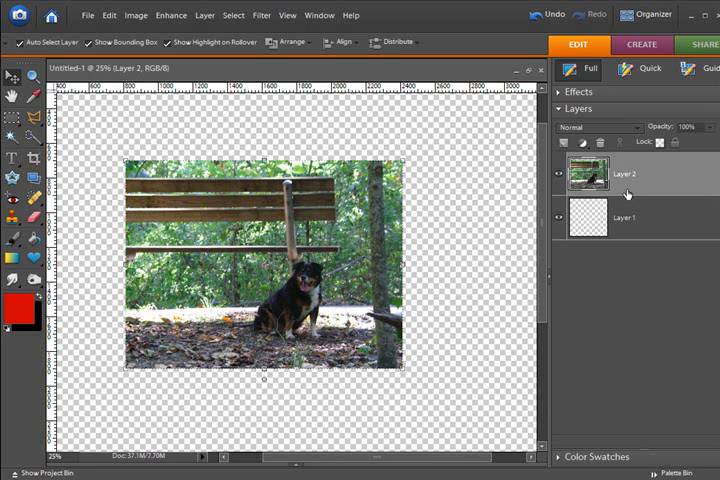
mouse_move(628, 194)
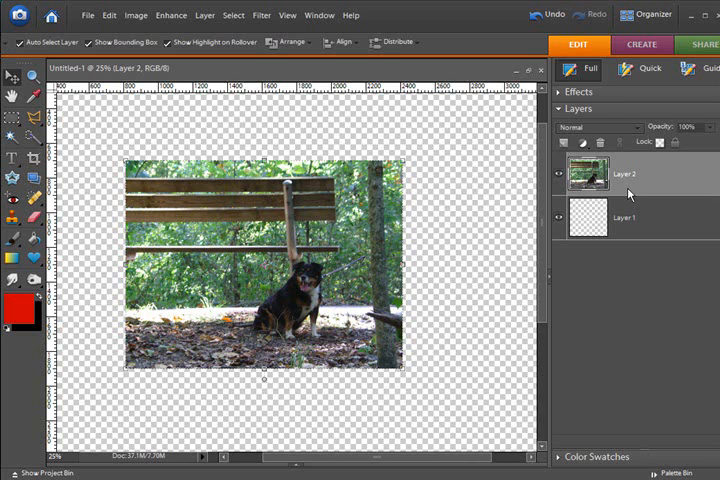
mouse_move(650, 190)
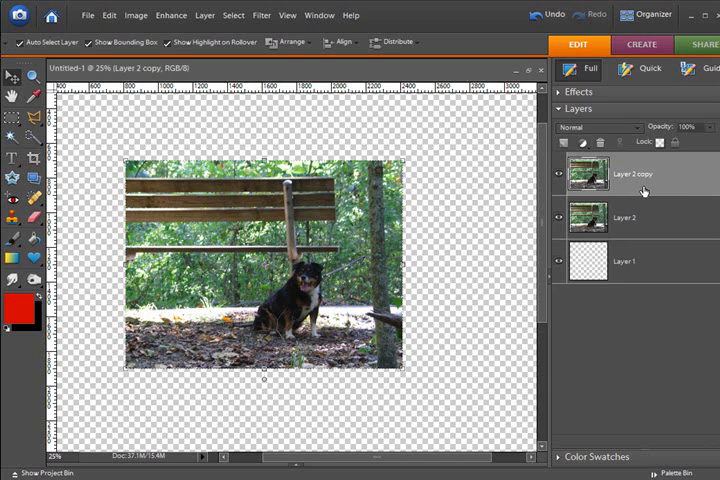
mouse_move(646, 228)
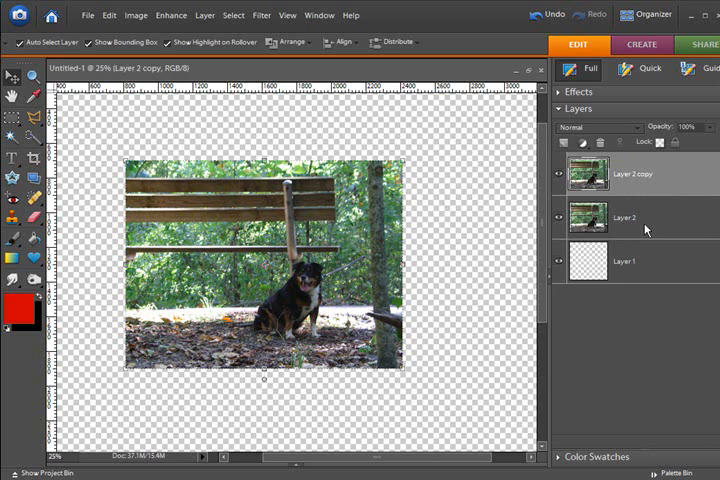
Reselect the original Layer 2 beneath Layer 2 copy
left_click(624, 216)
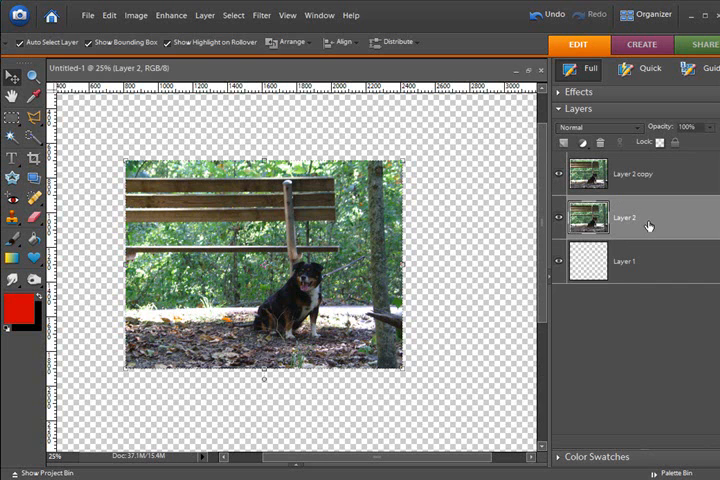
Duplicate Layer 2 from its right-click menu, accepting the name Layer 2 copy 2
right_click(648, 224)
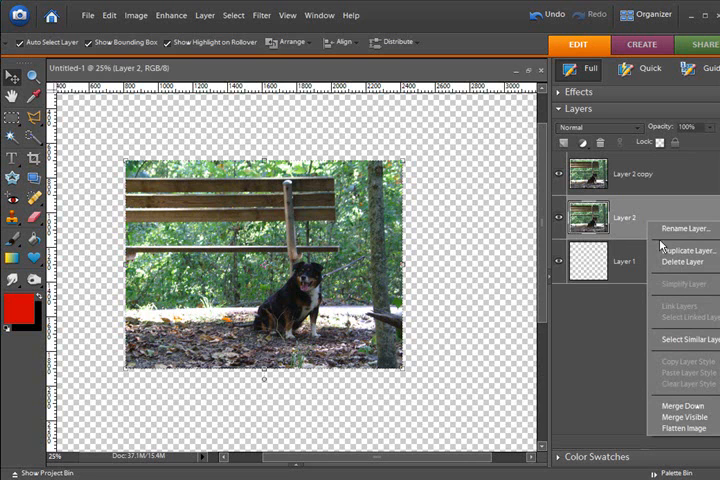
left_click(676, 250)
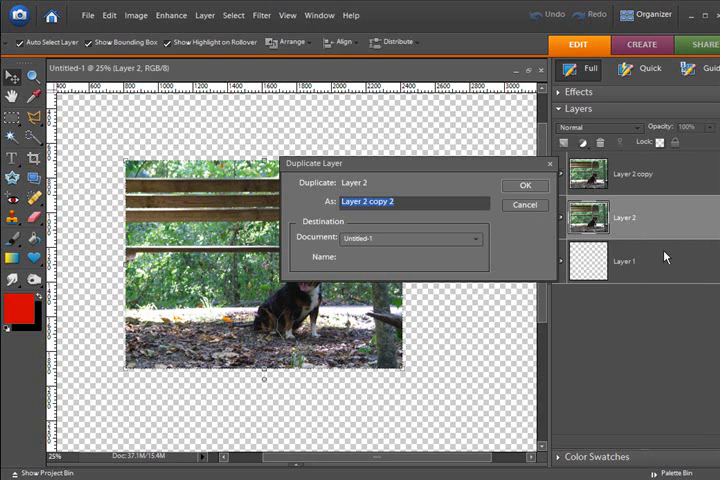
mouse_move(456, 170)
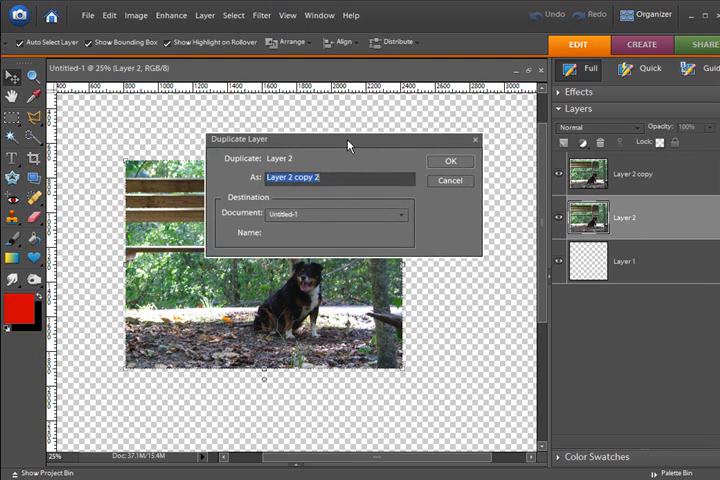
left_click(450, 160)
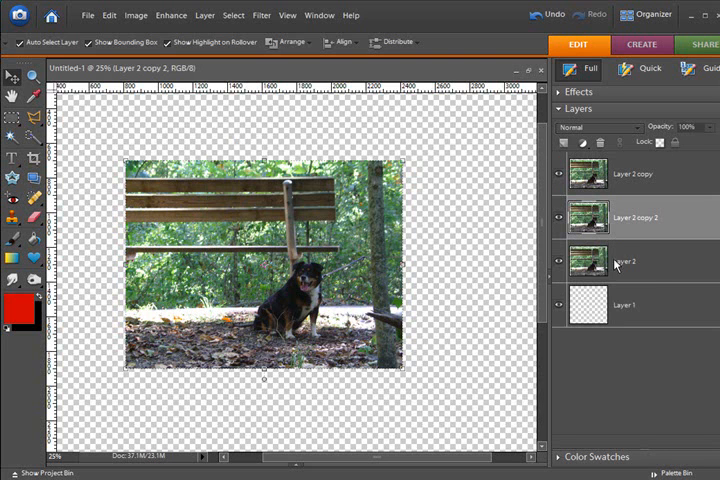
Duplicate Layer 2 via the Layer menu, accepting the name Layer 2 copy 3
left_click(624, 260)
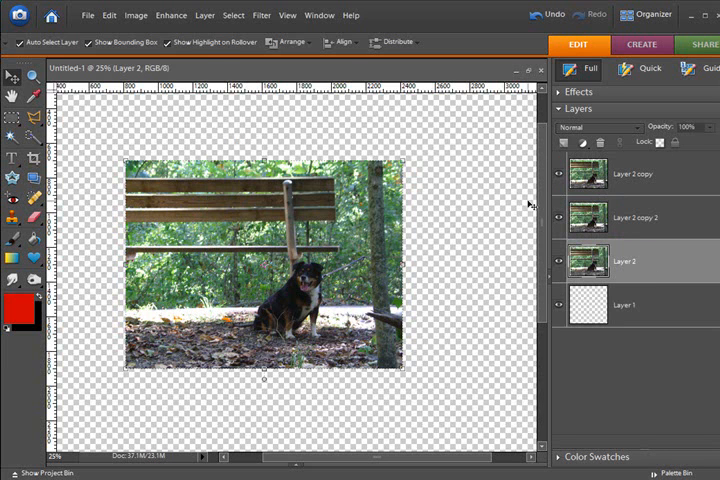
left_click(204, 16)
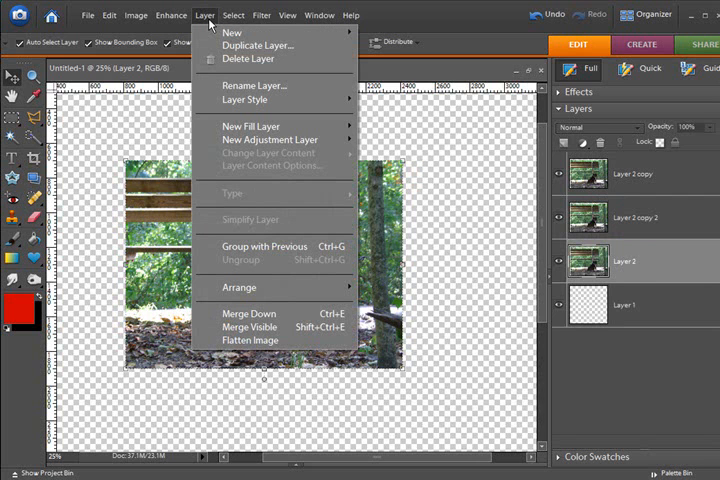
mouse_move(258, 44)
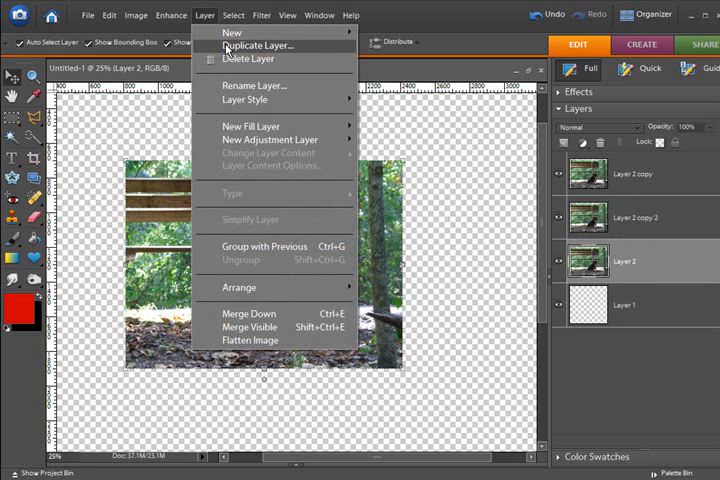
left_click(254, 44)
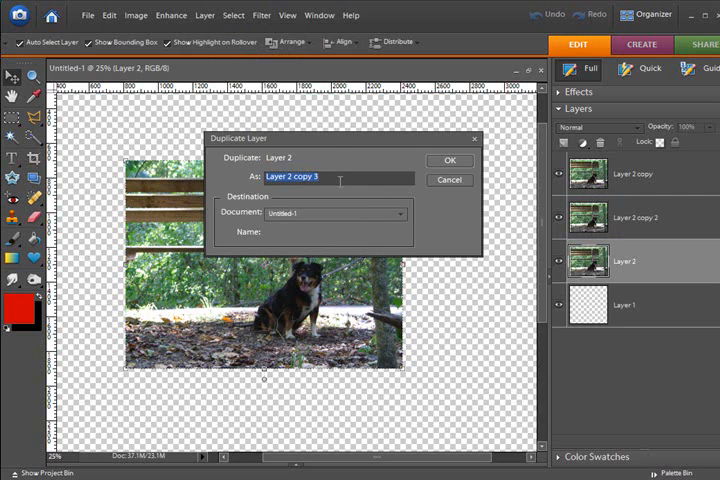
left_click(450, 160)
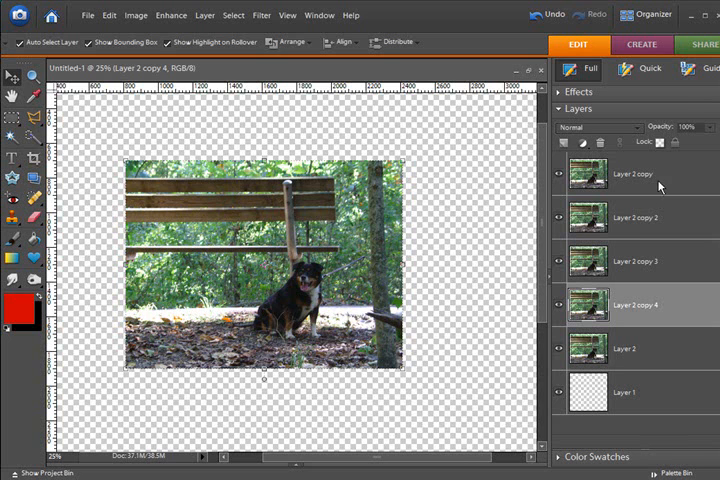
Select the top copy layer, Layer 2 copy 3, in the Layers palette
left_click(636, 172)
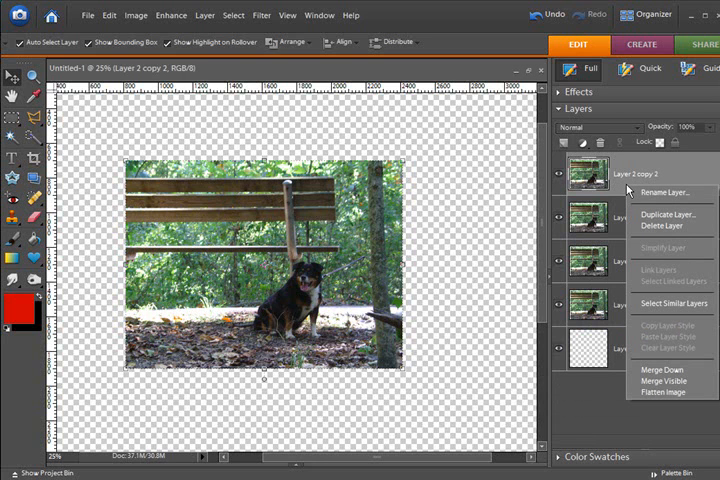
mouse_move(644, 228)
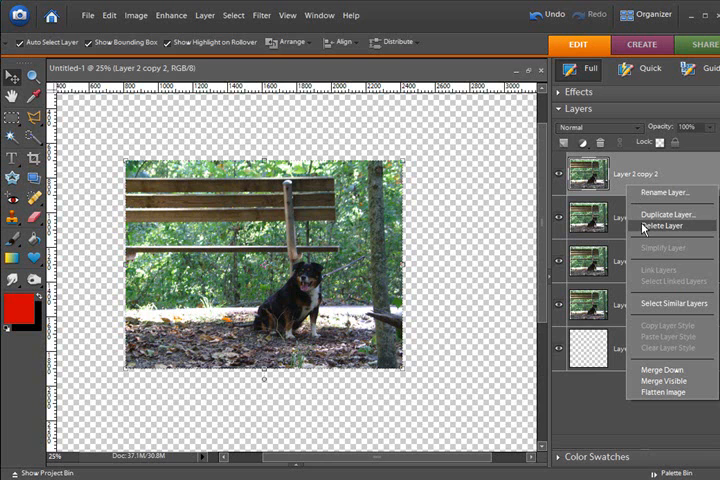
Delete the selected copy layer and confirm the deletion
left_click(656, 224)
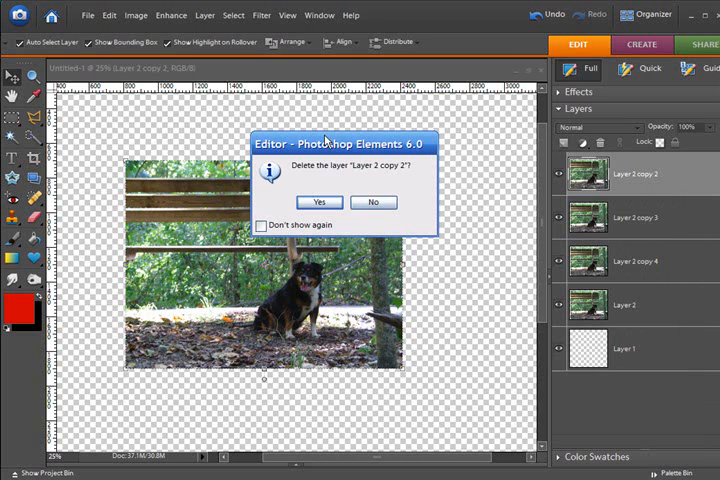
mouse_move(324, 140)
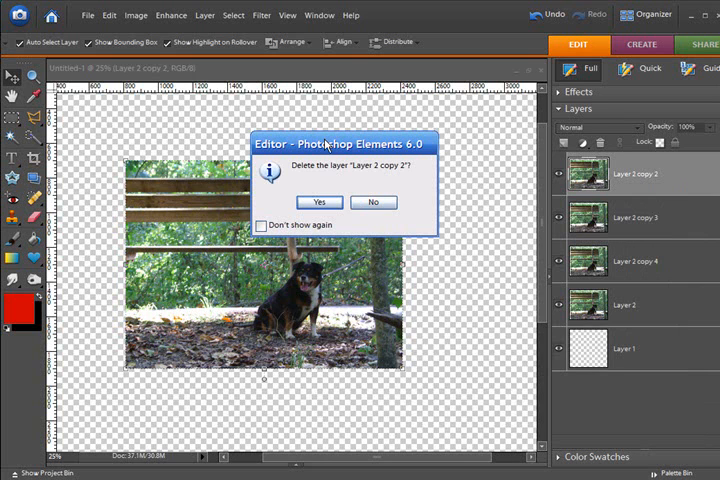
mouse_move(324, 148)
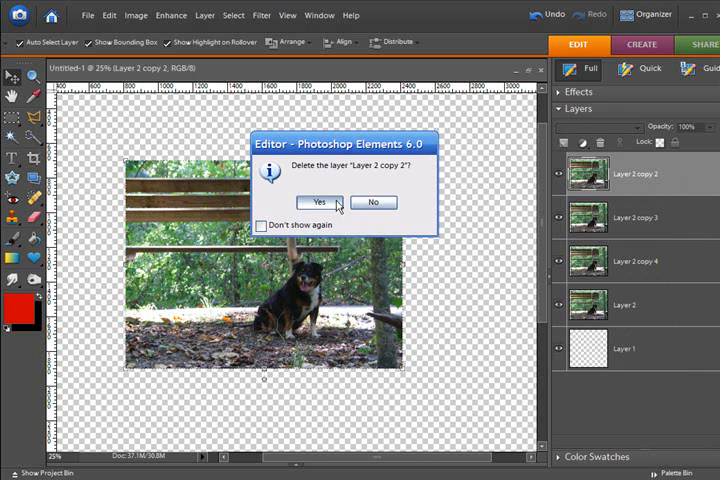
left_click(318, 202)
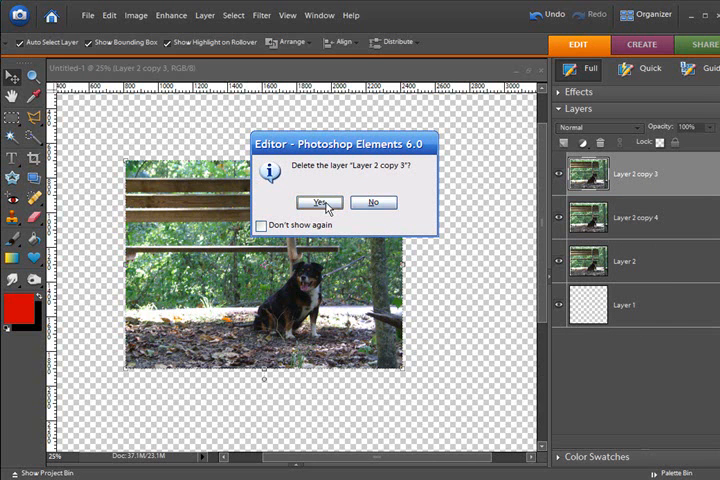
left_click(320, 202)
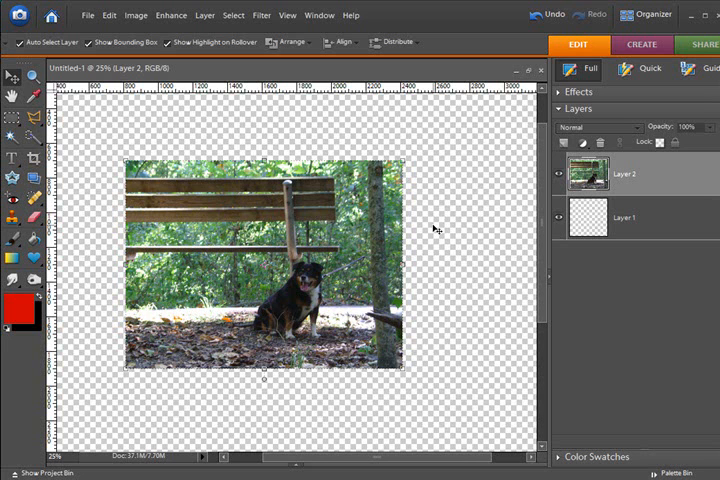
mouse_move(362, 392)
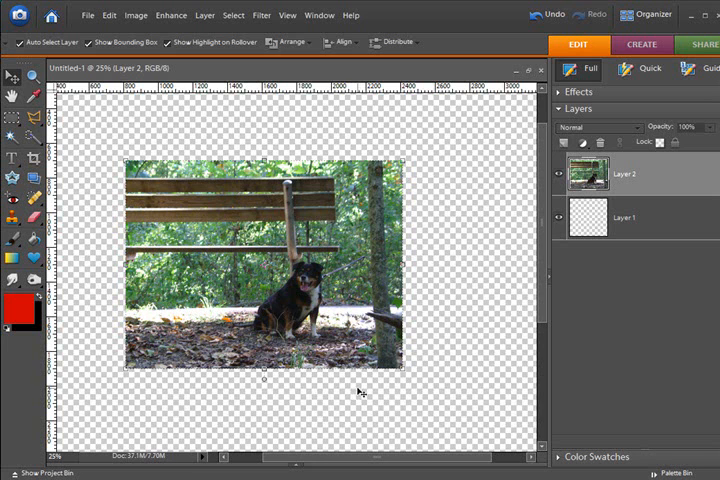